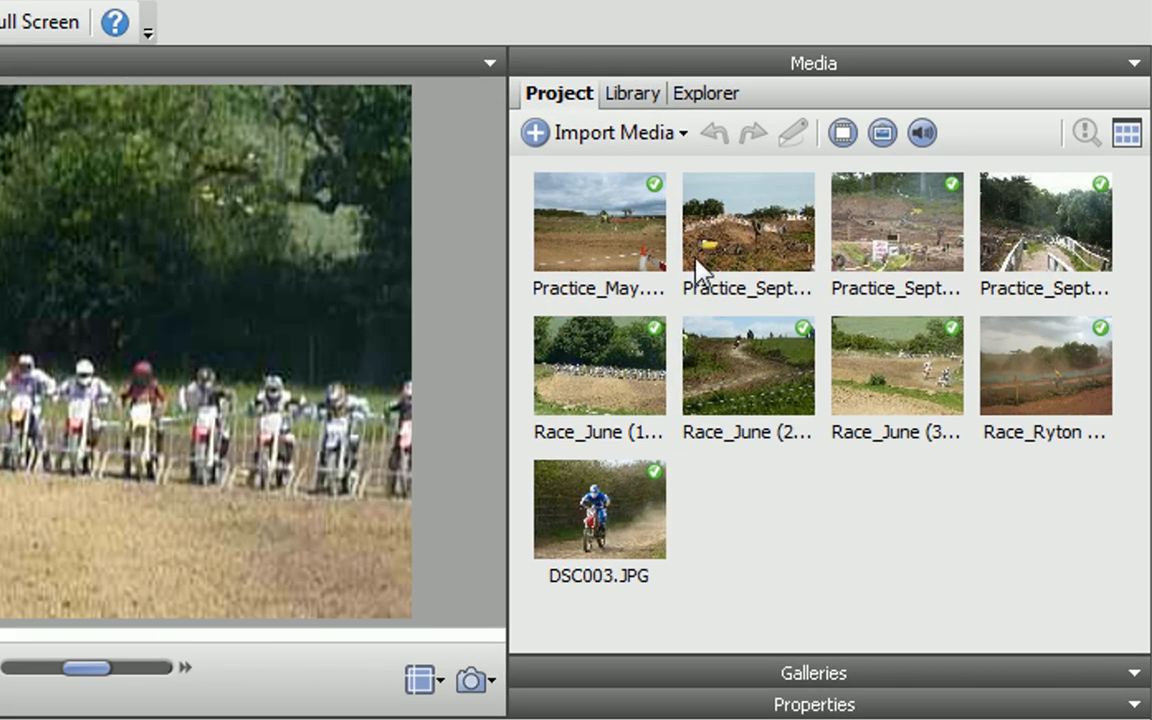
Import Falling Down.mp3 from disk into the project media via Import Media.
{"action": "left_click", "coordinate": [604, 132]}
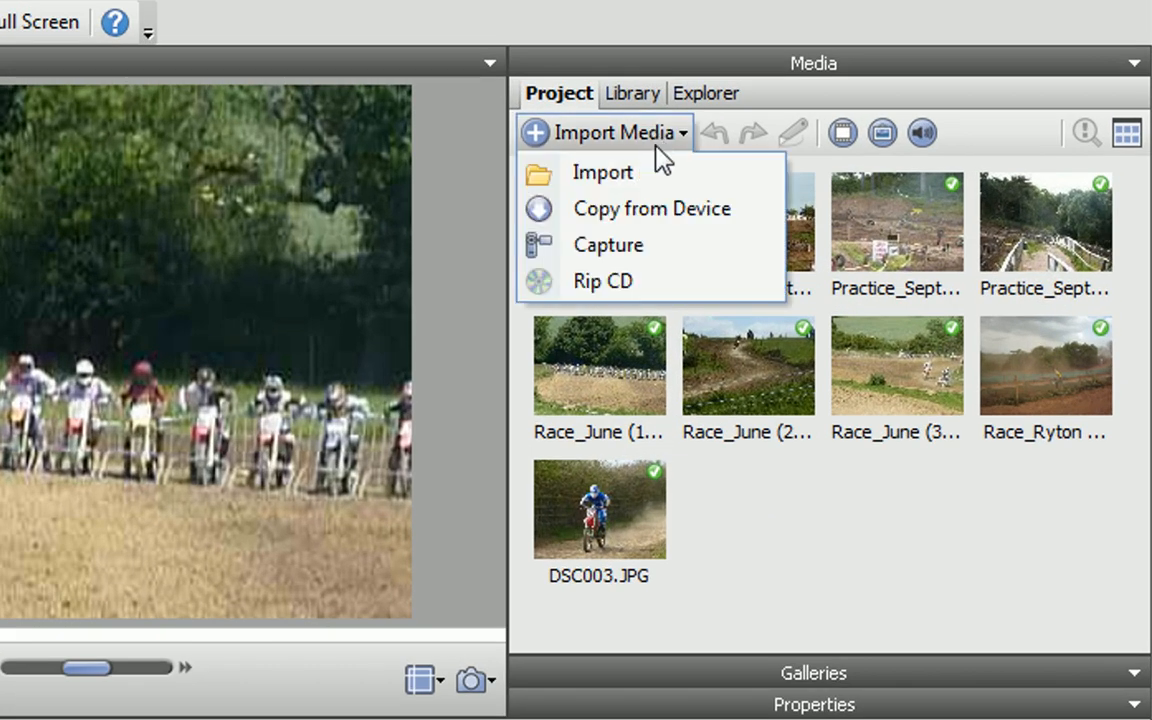
{"action": "left_click", "coordinate": [602, 172]}
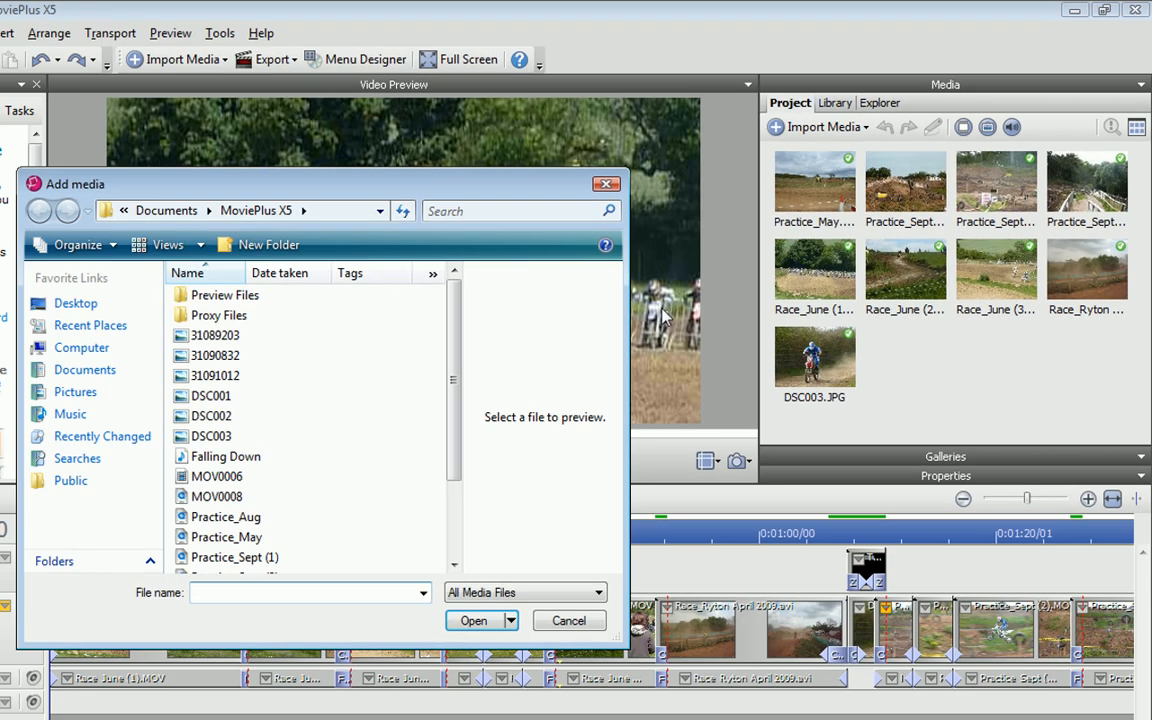
{"action": "left_click", "coordinate": [224, 456]}
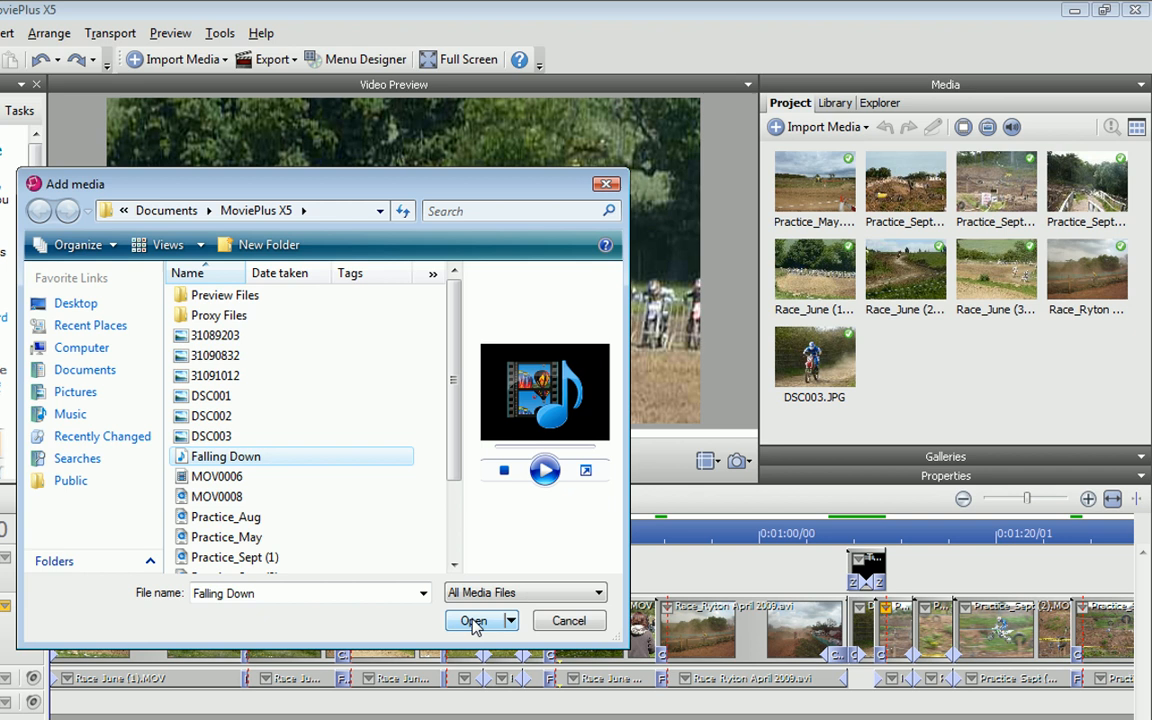
{"action": "left_click", "coordinate": [472, 620]}
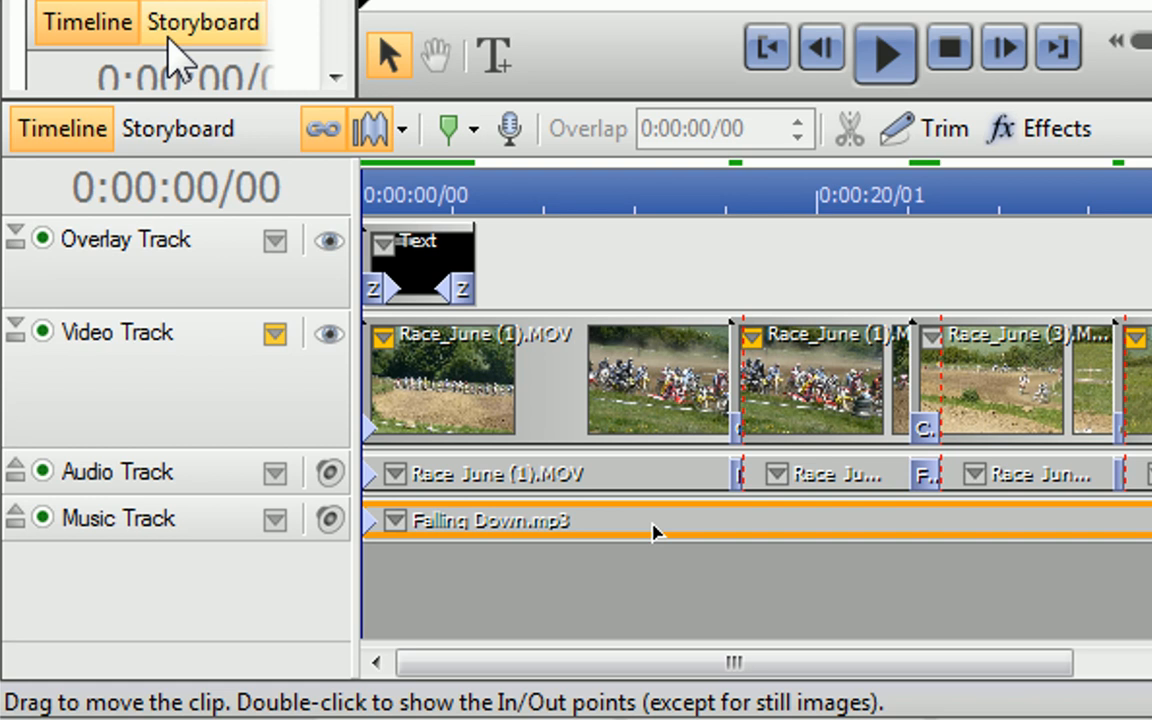
{"action": "mouse_move", "coordinate": [424, 510]}
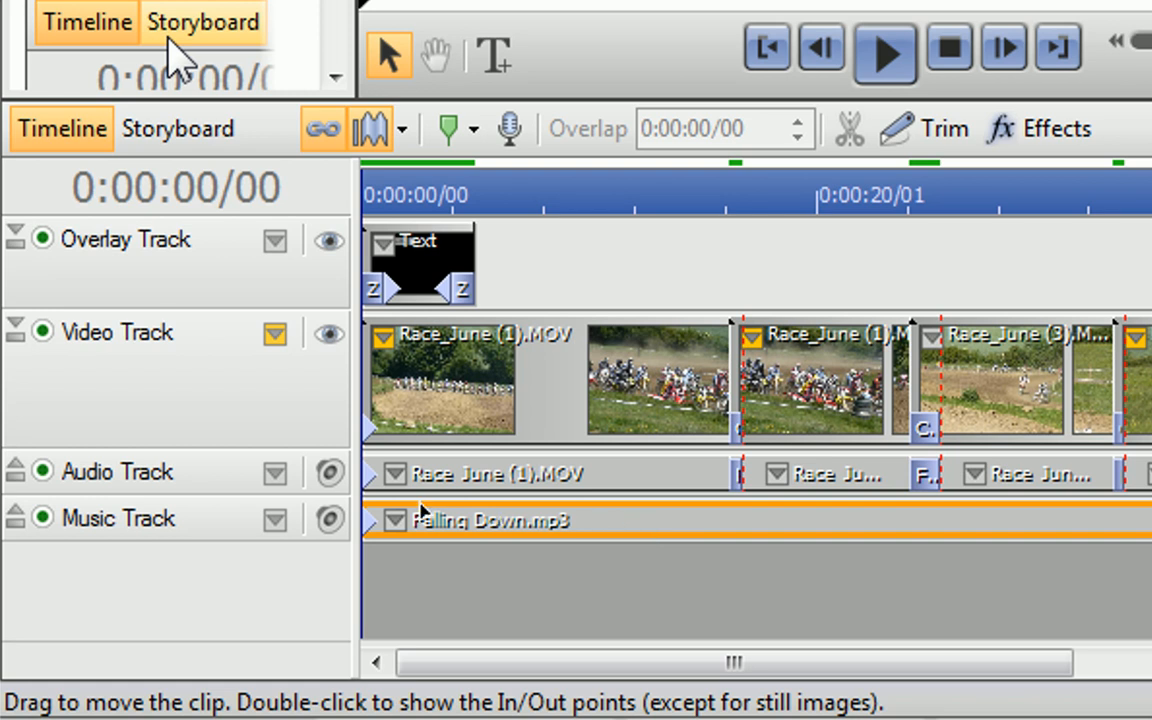
{"action": "mouse_move", "coordinate": [328, 472]}
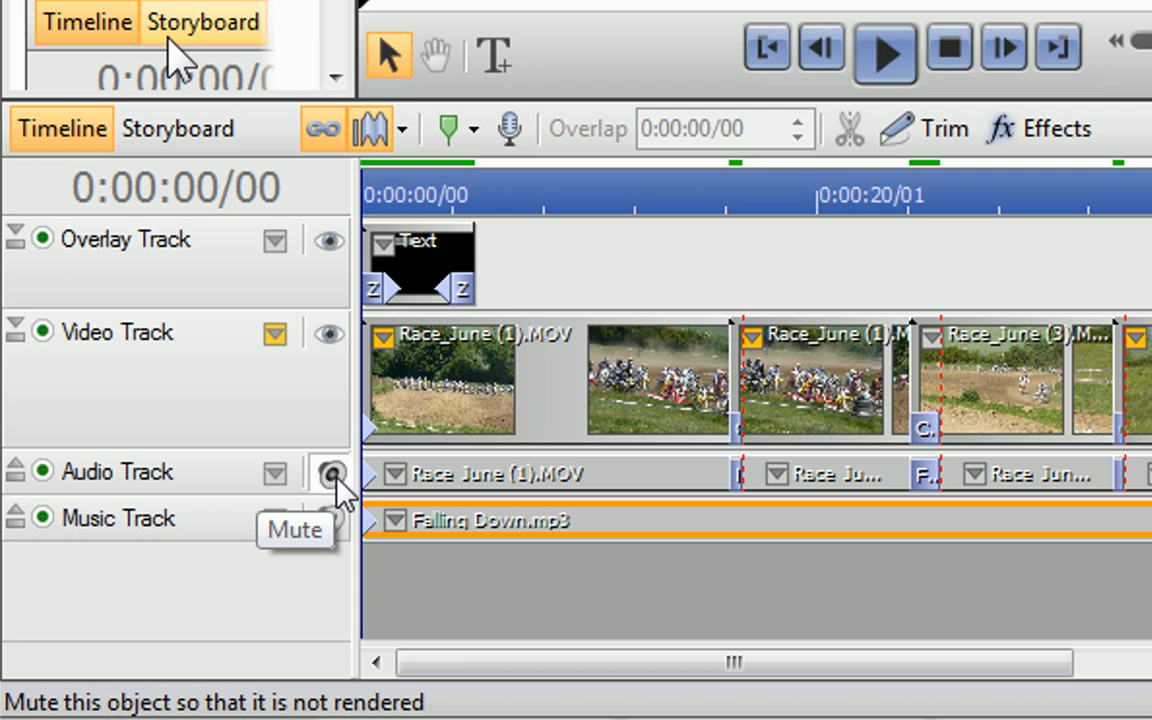
Mute the original Audio Track from its track header.
{"action": "left_click", "coordinate": [330, 472]}
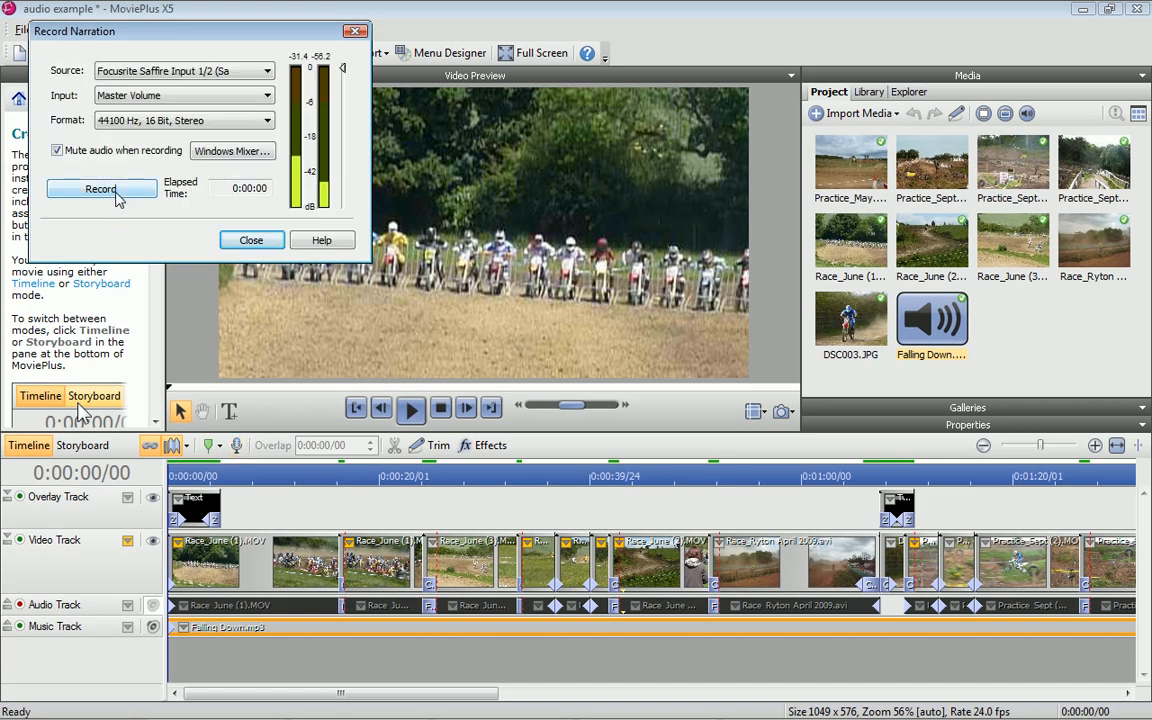
Record a short narration clip, stop it, and close the Record Narration dialog.
{"action": "left_click", "coordinate": [100, 188]}
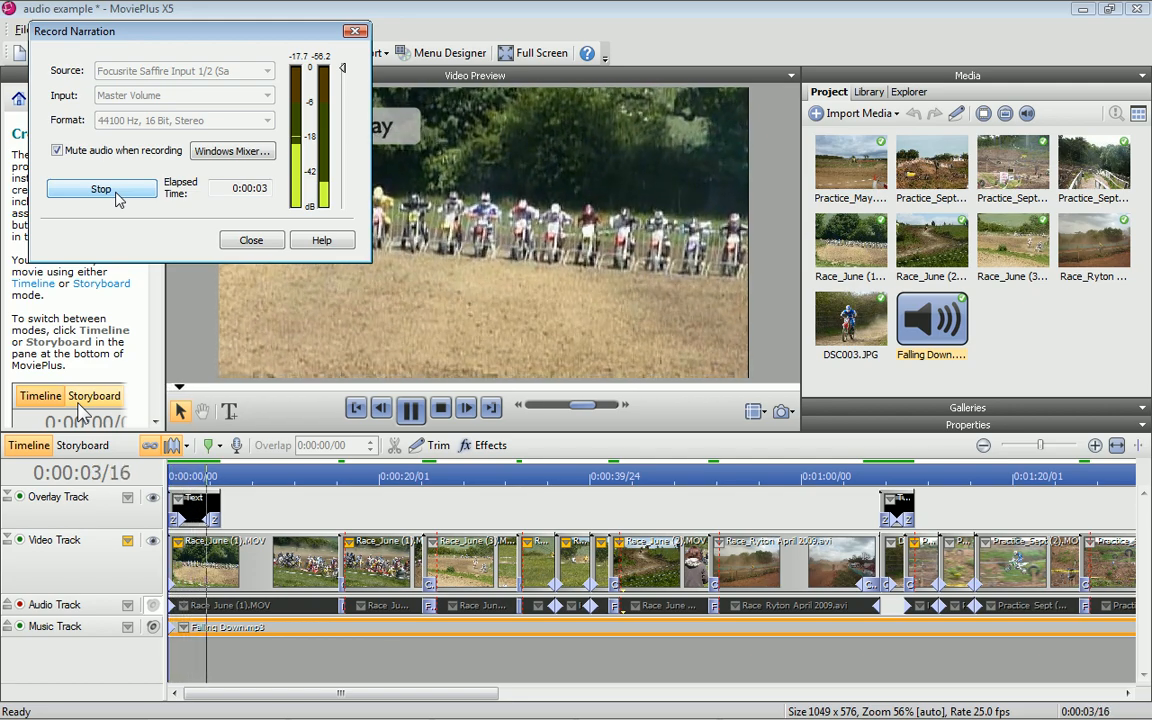
{"action": "left_click", "coordinate": [100, 188]}
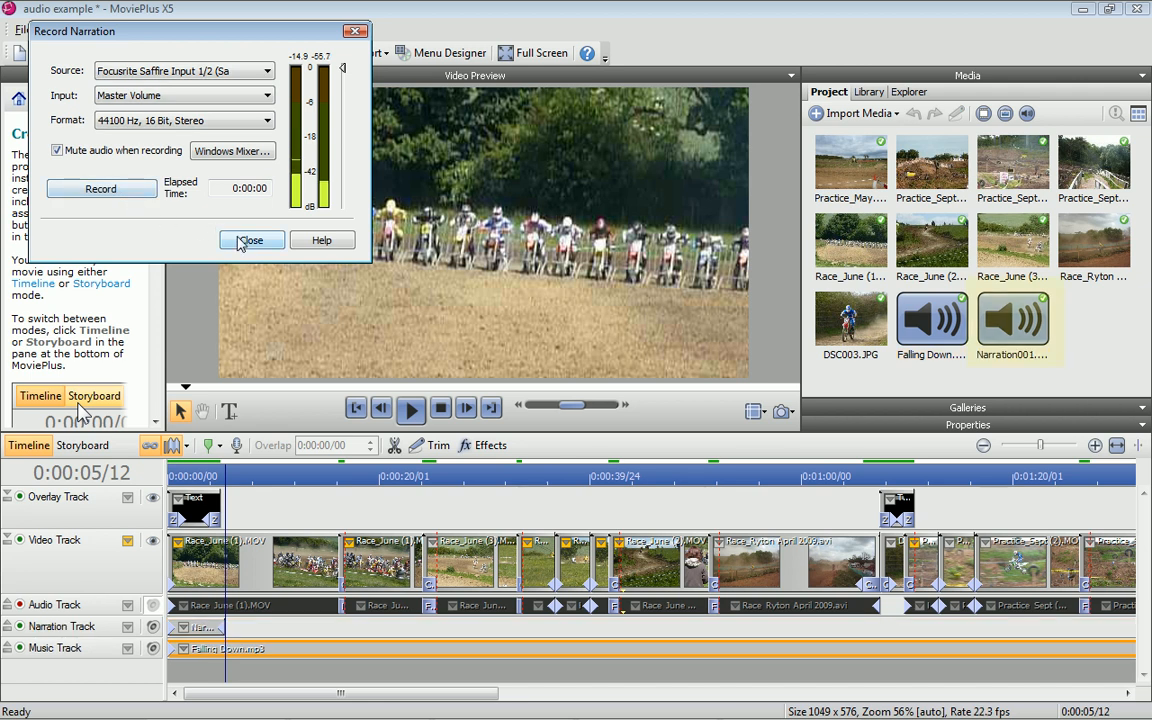
{"action": "left_click", "coordinate": [252, 240]}
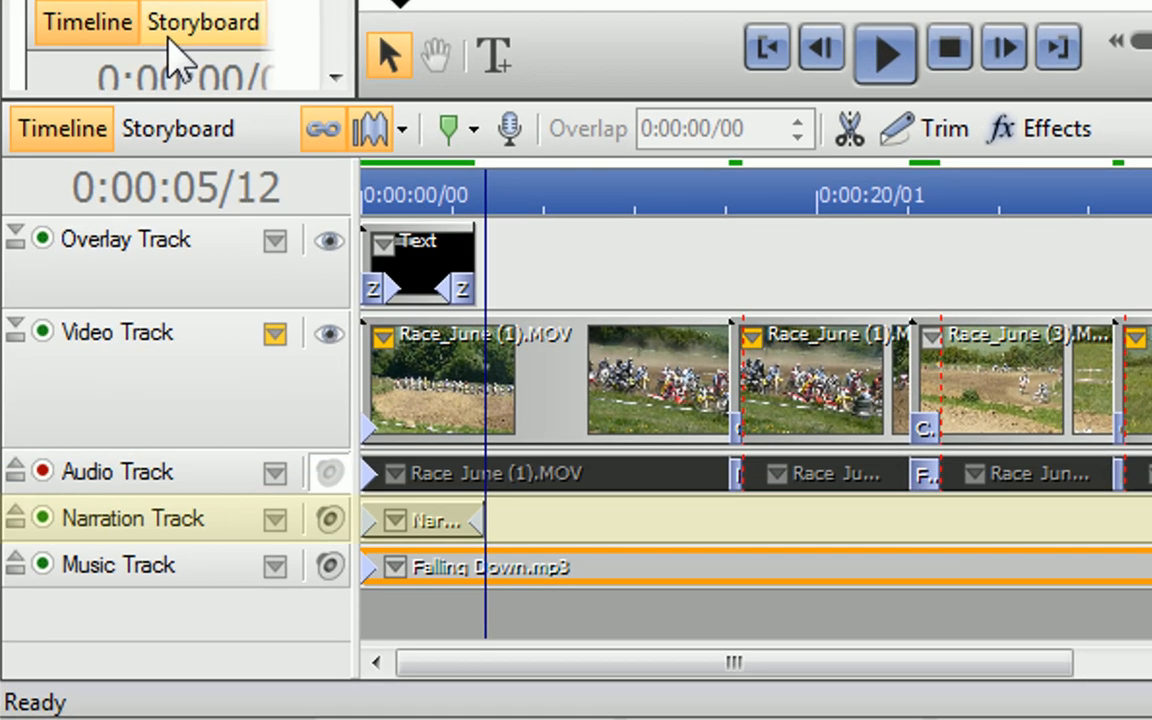